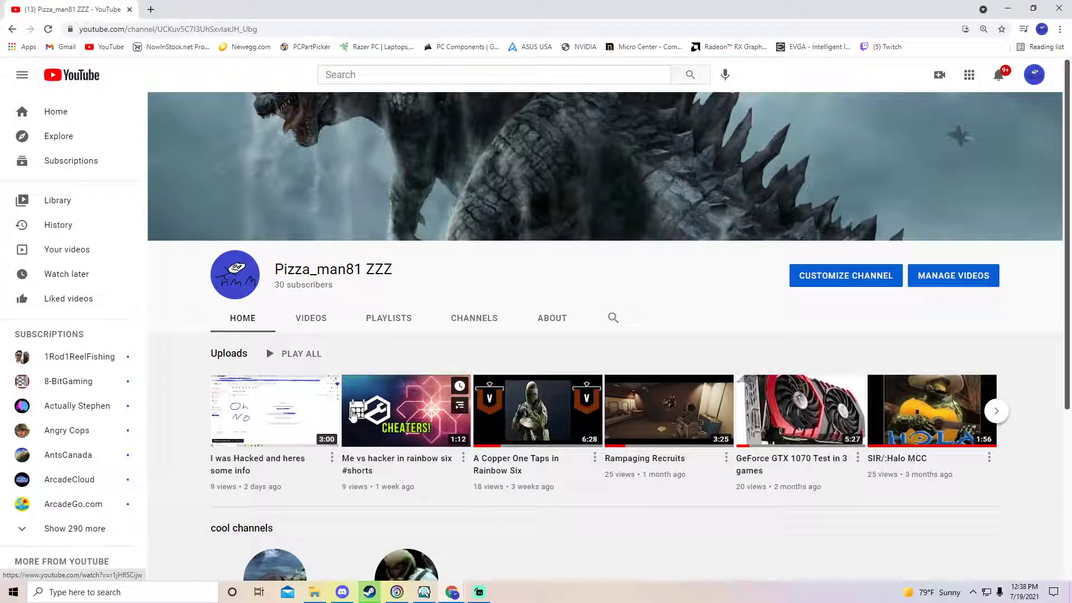
Step: Browse the Pizza_man81 ZZZ channel page and open a new browser tab
scroll(down, 3)
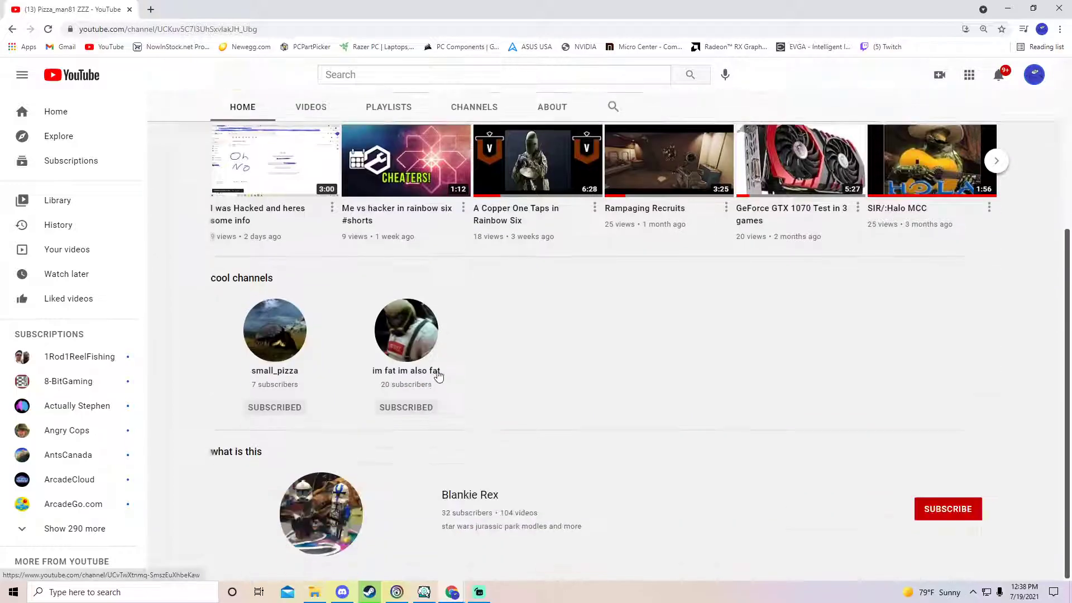
scroll(up, 3)
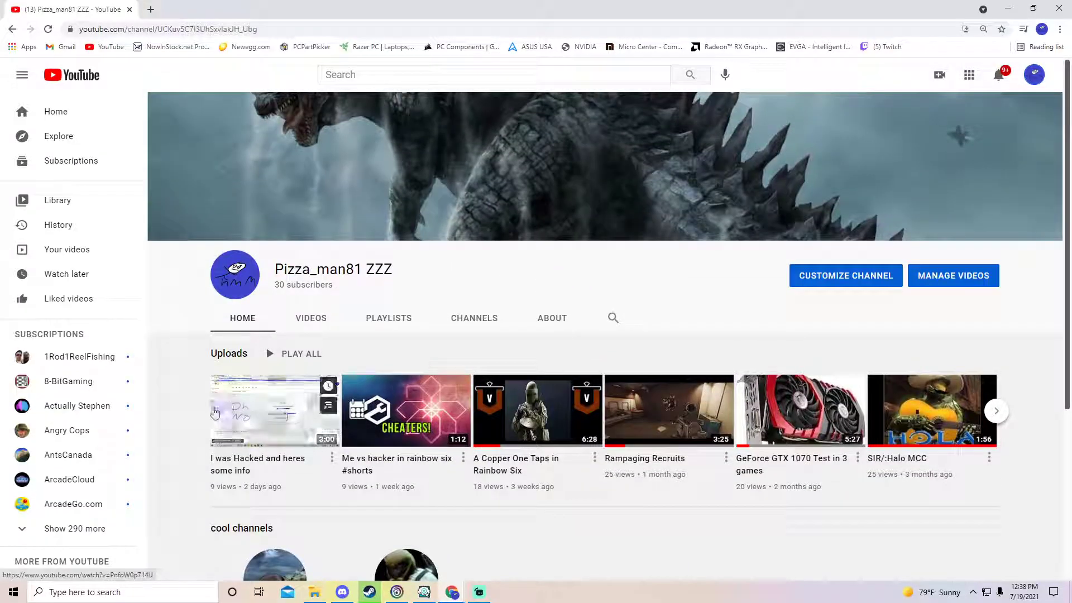
click(274, 410)
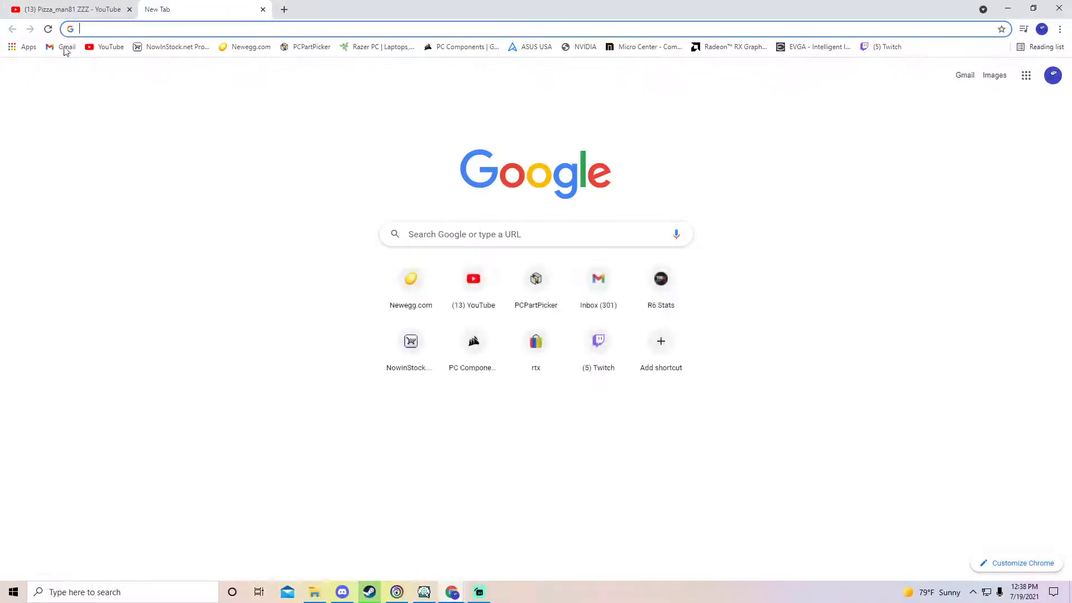
Step: Read YouTube's 'we have removed your channel' email in Gmail and return to the inbox
click(66, 47)
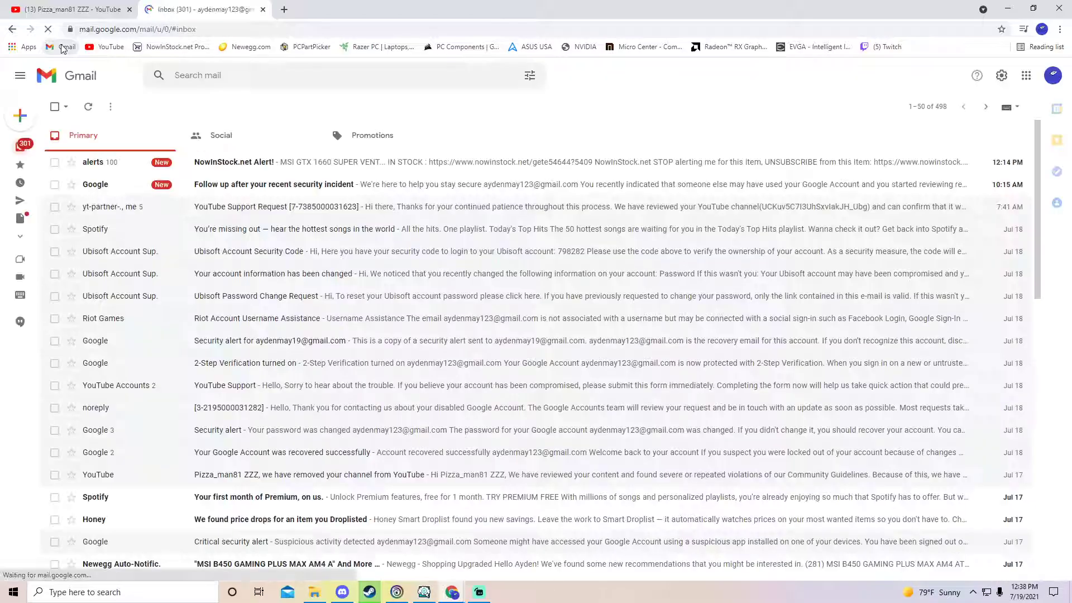
scroll(down, 3)
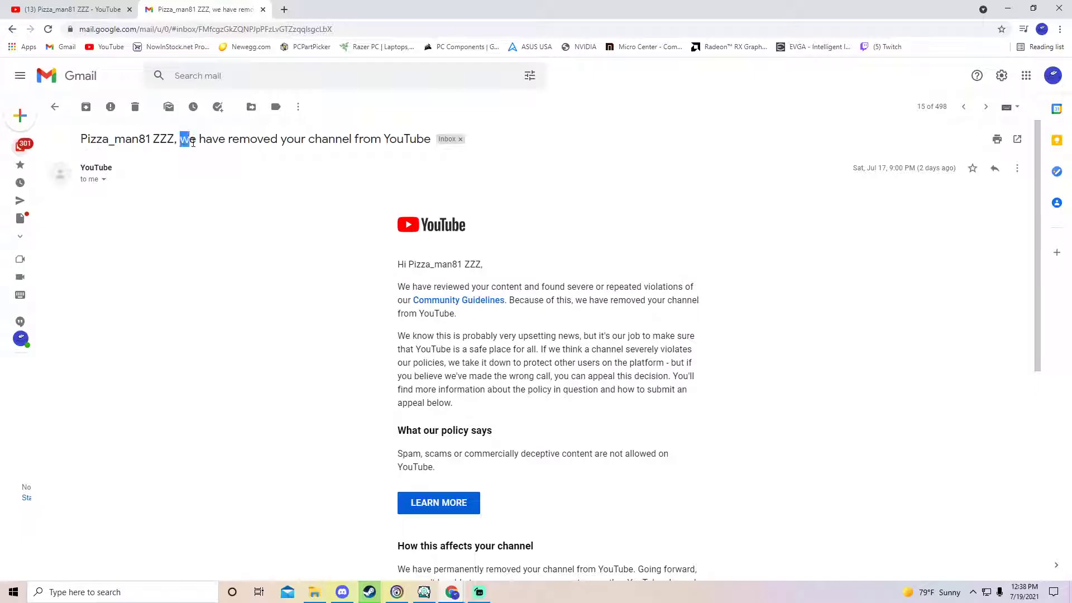
drag(179, 139, 430, 139)
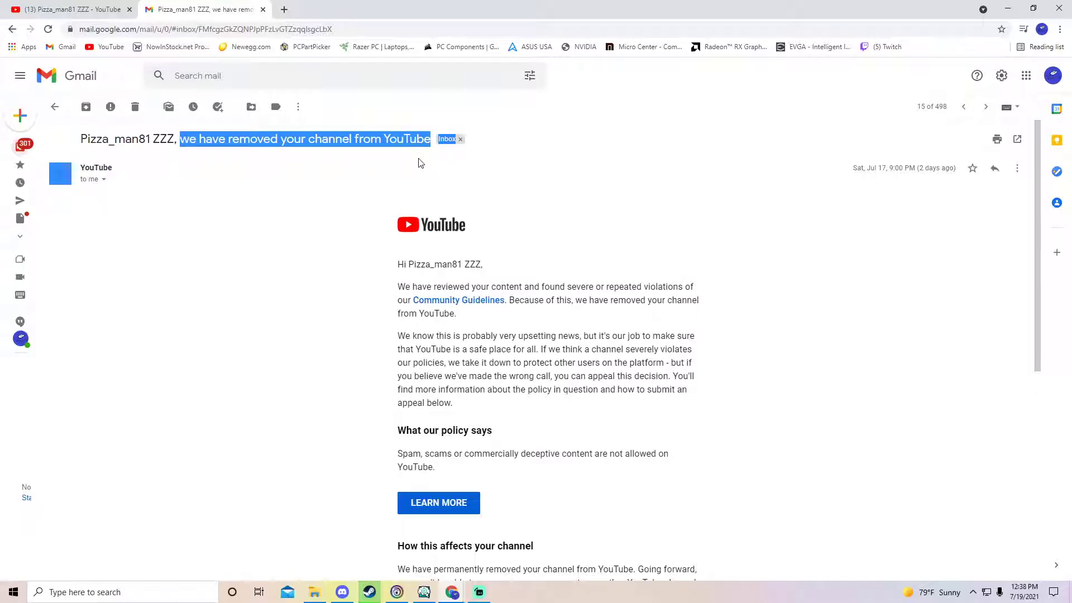
click(54, 107)
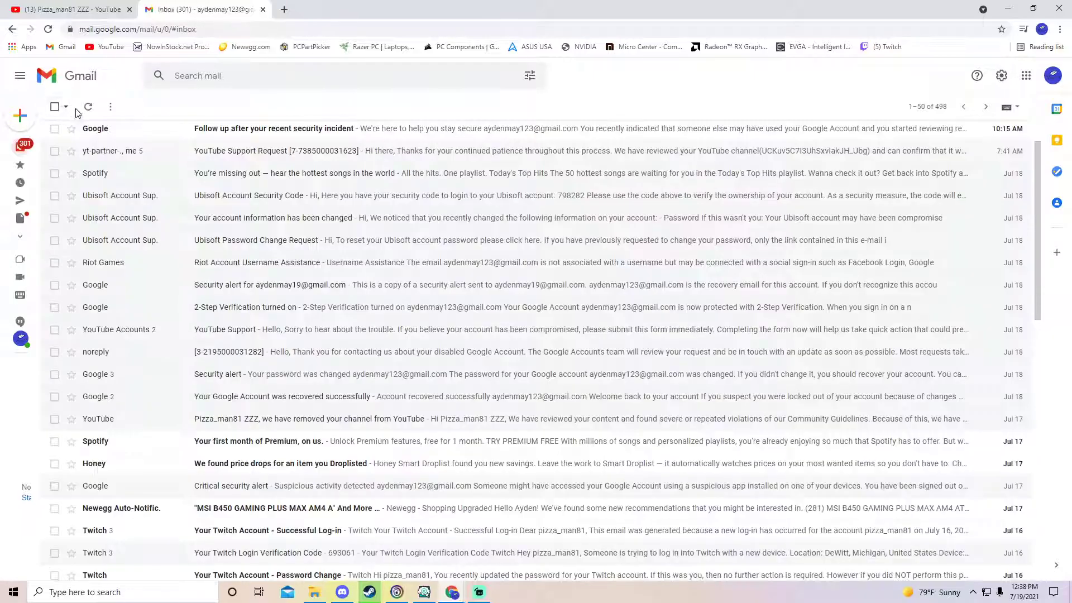
mouse_move(177, 397)
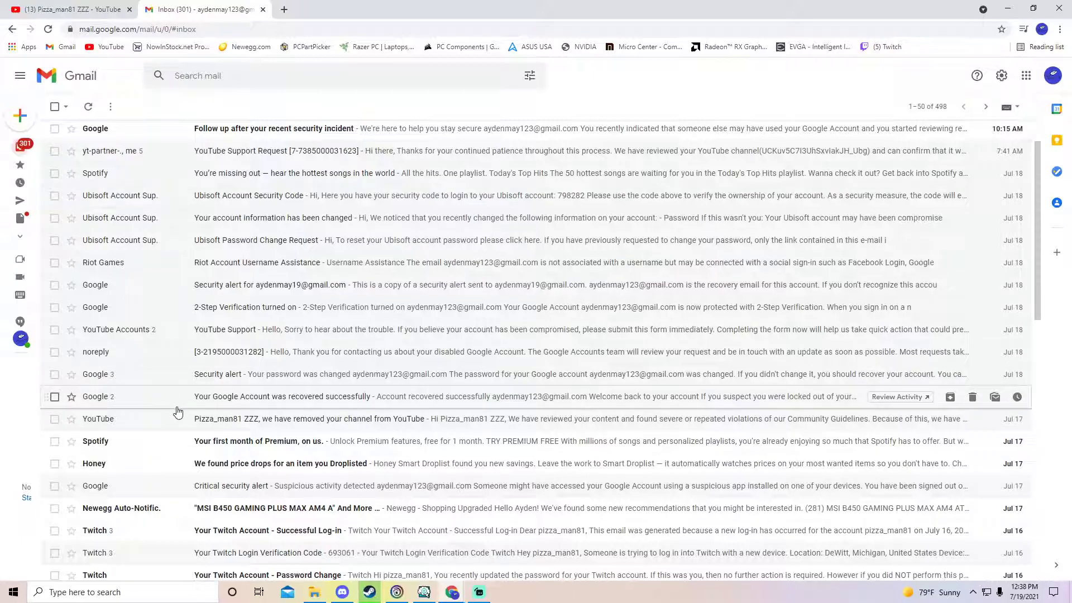
Step: Read the account-recovered and YouTube Support Request emails, then return to the YouTube tab
click(308, 396)
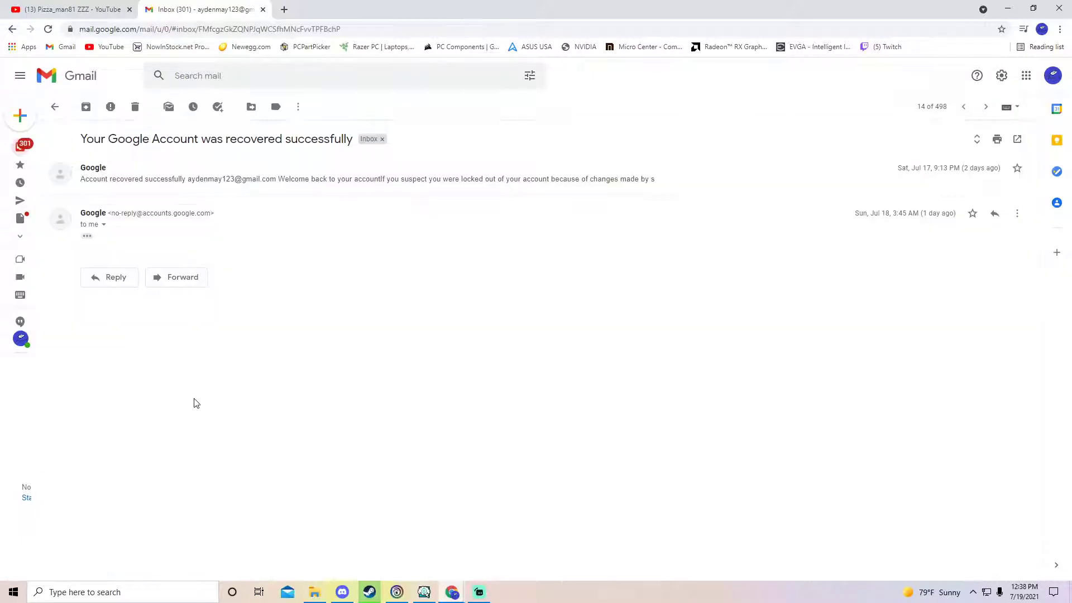
click(55, 106)
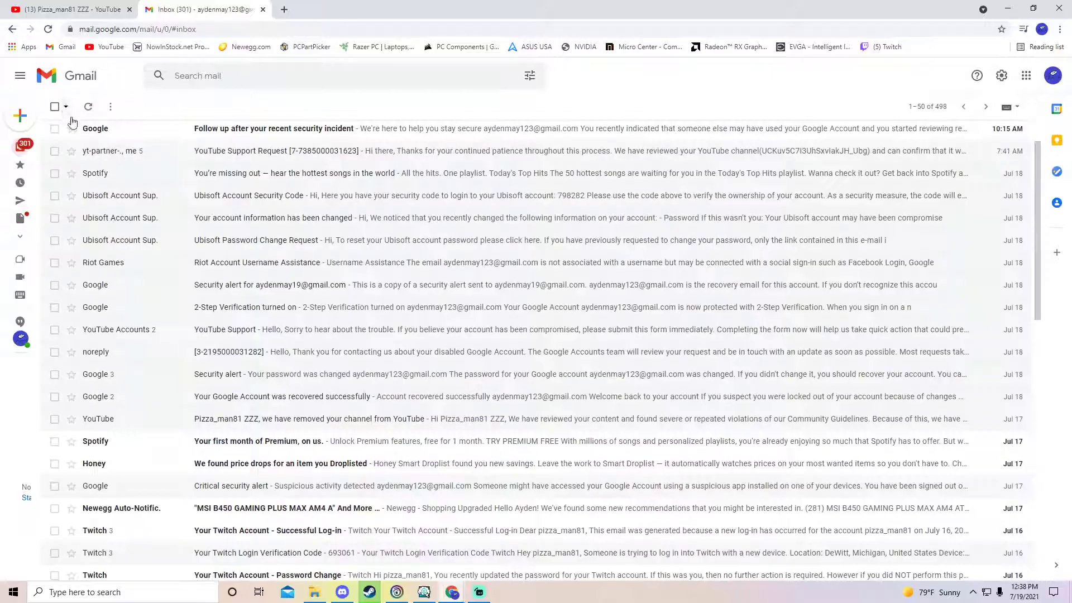
mouse_move(134, 173)
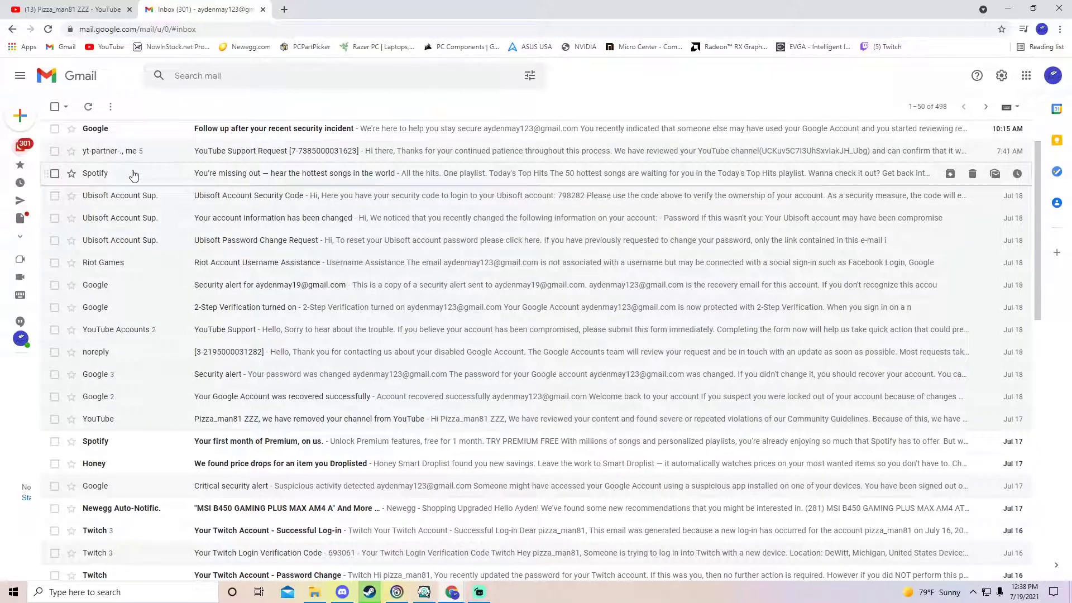
mouse_move(136, 195)
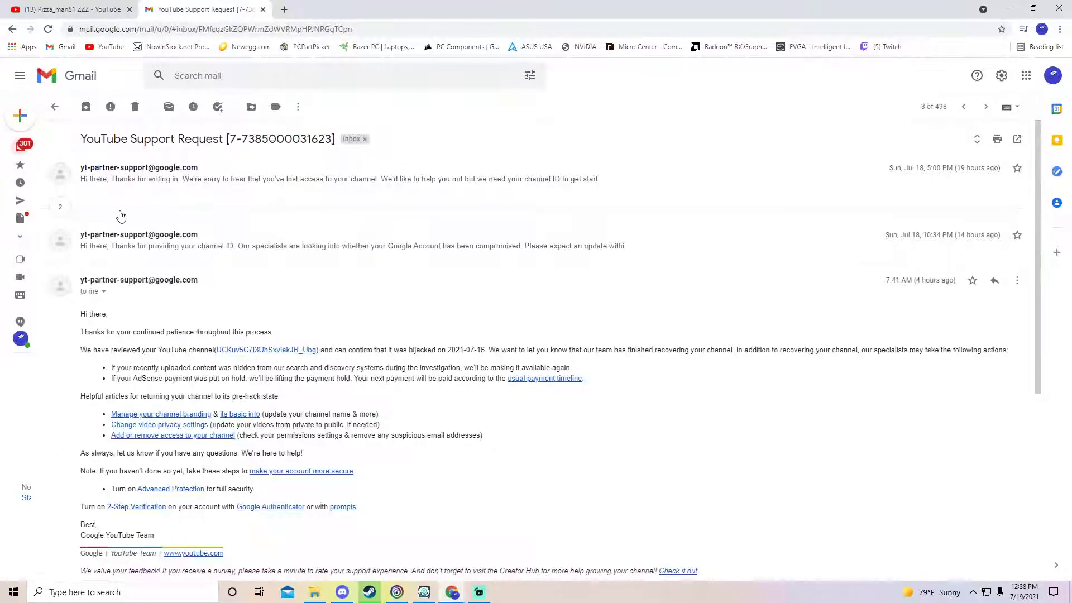
scroll(down, 3)
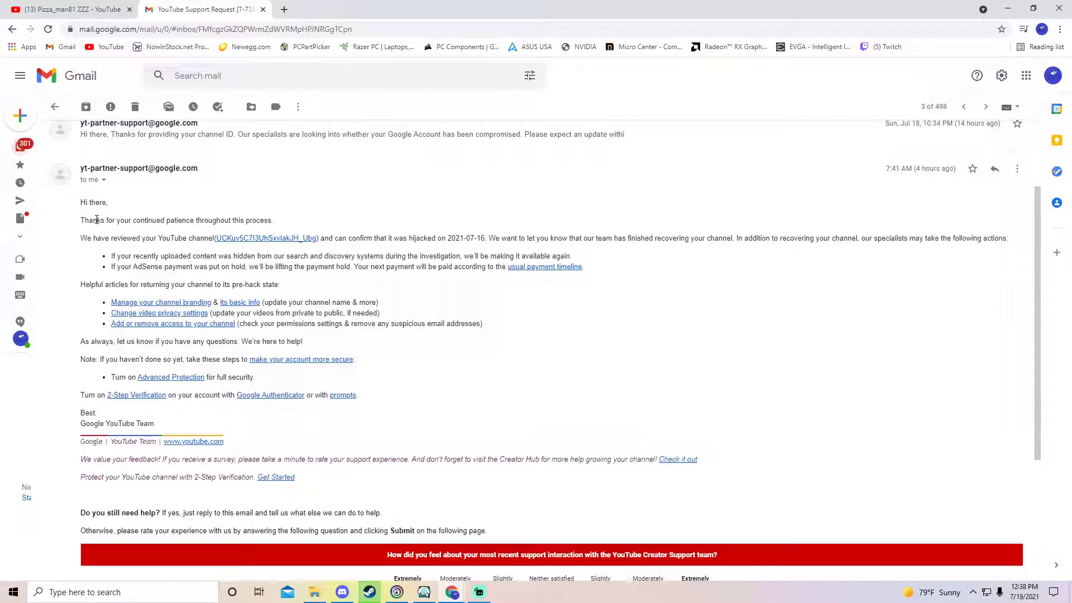
mouse_move(841, 201)
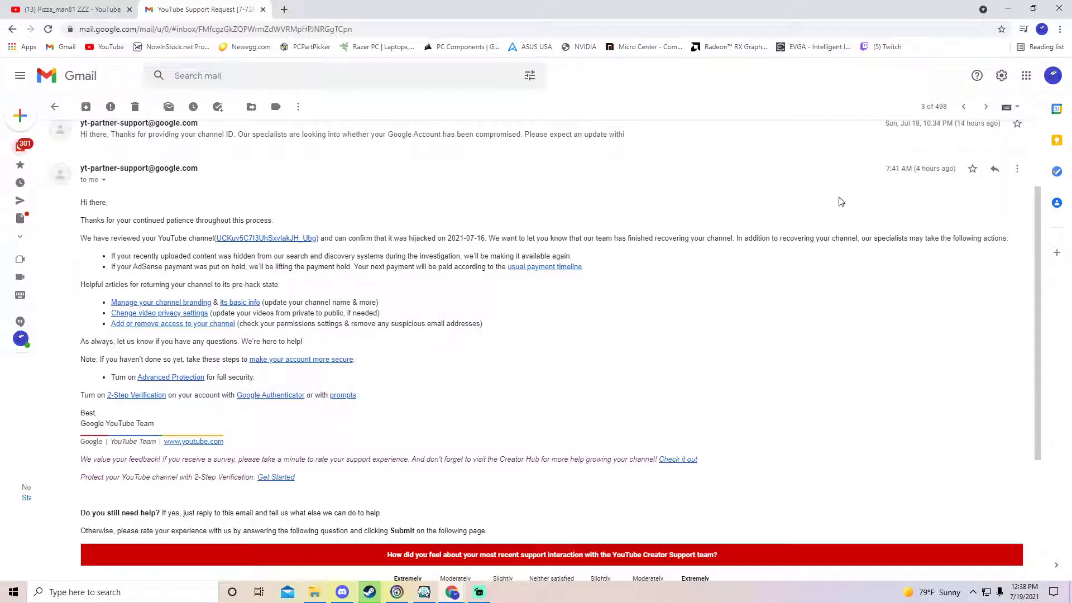
click(1052, 76)
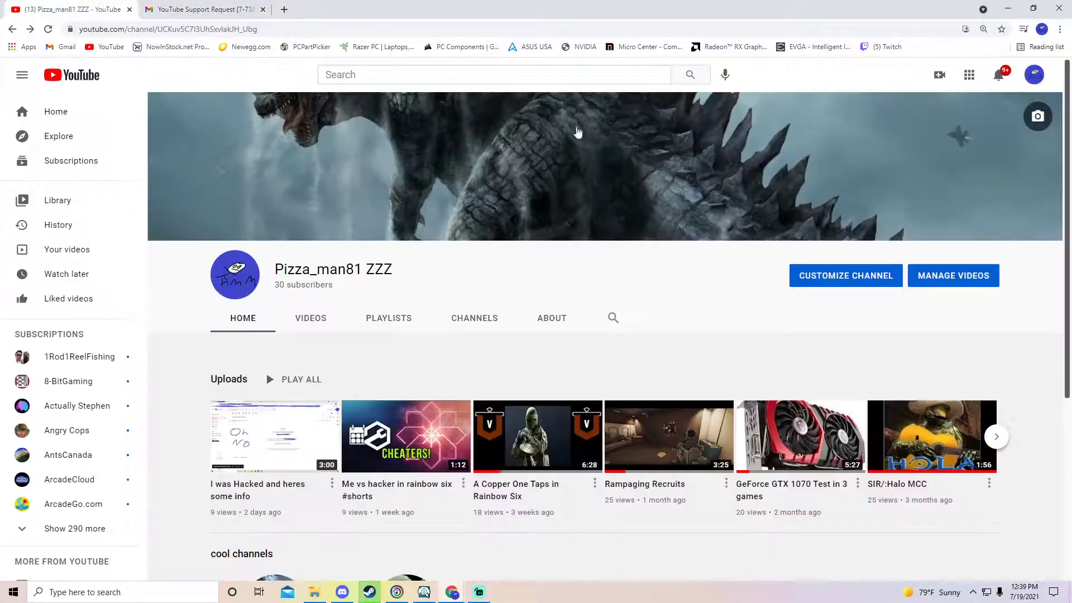
Step: Open YouTube Studio from the account menu and review the dashboard's videos, analytics and warning
click(1035, 75)
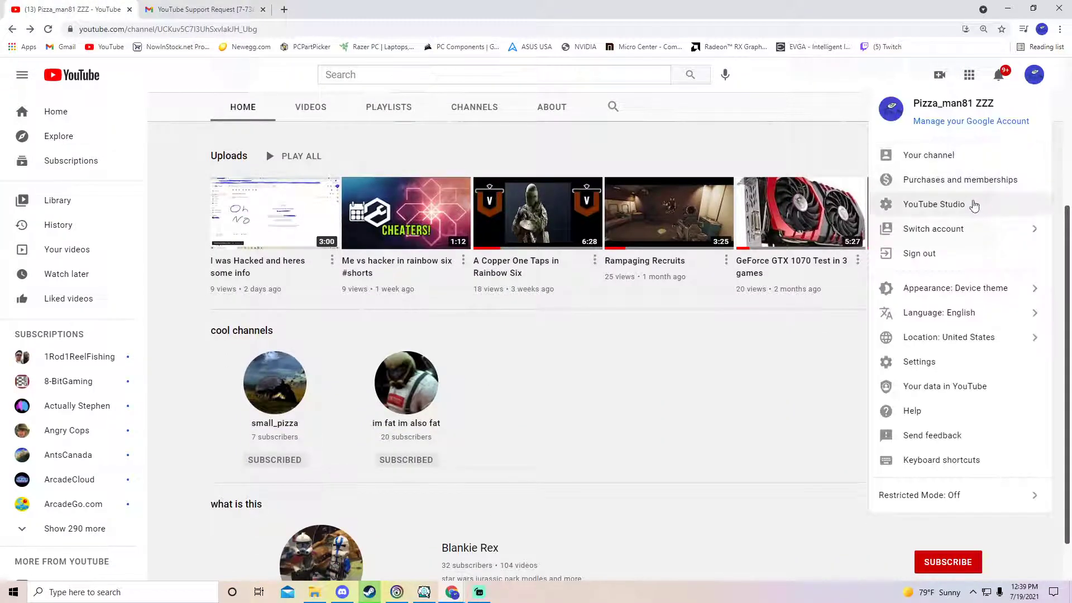
click(933, 204)
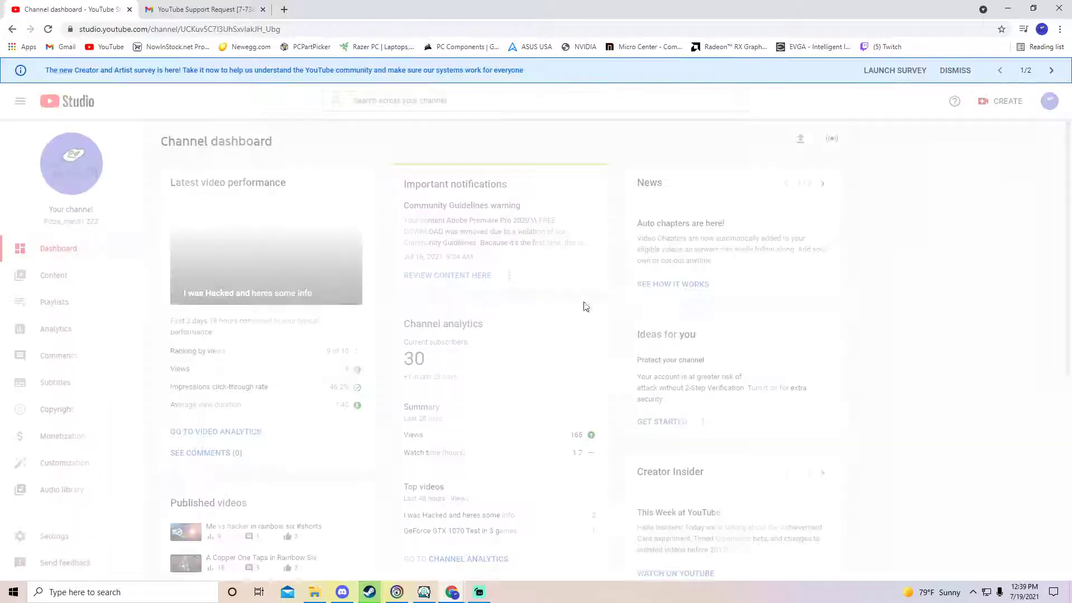
scroll(down, 3)
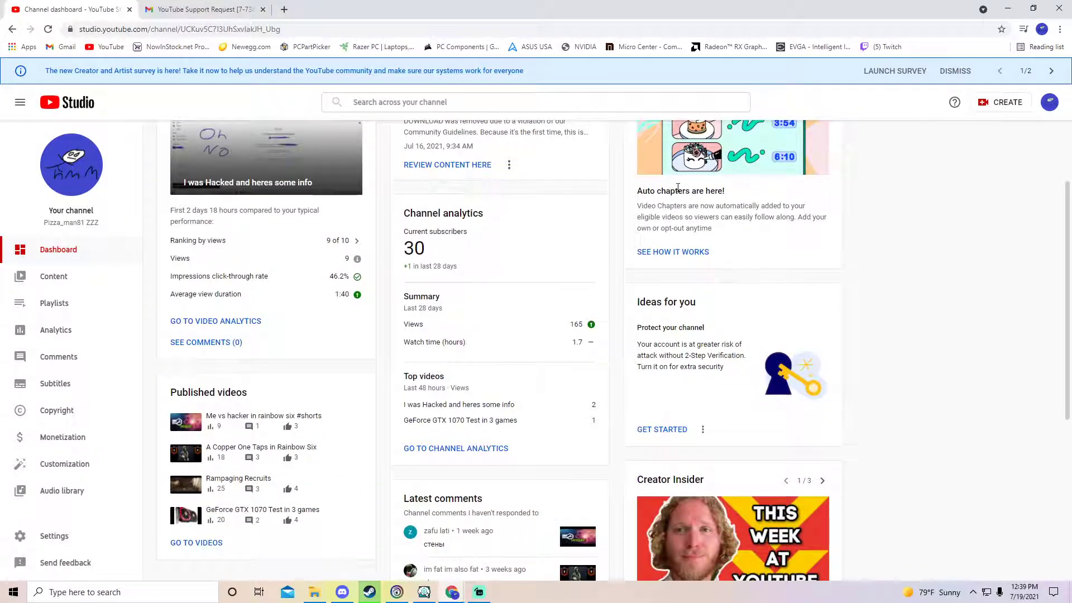
scroll(down, 3)
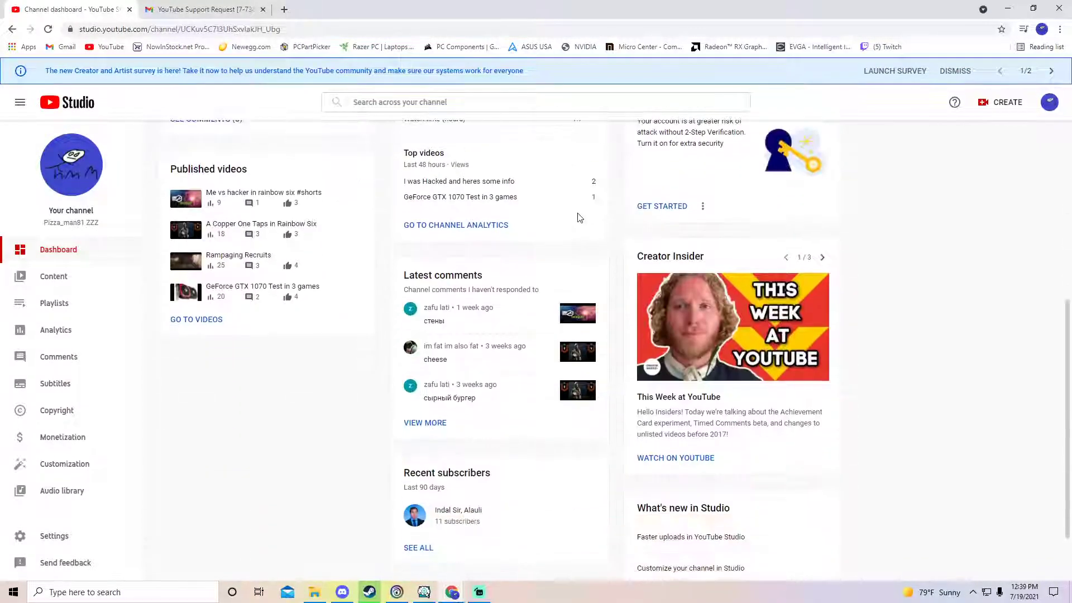
scroll(up, 3)
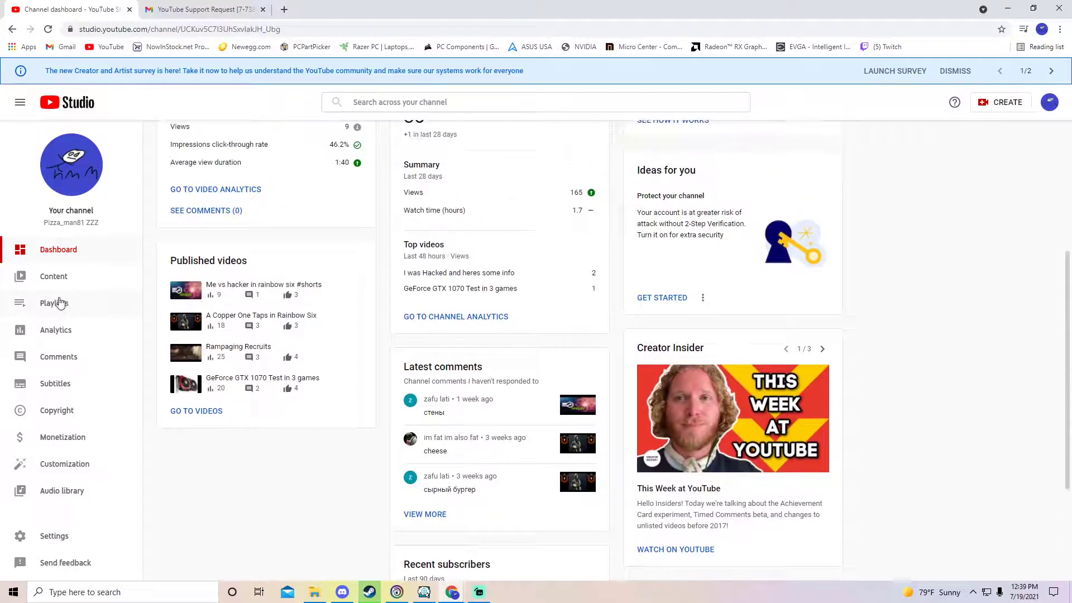
mouse_move(158, 447)
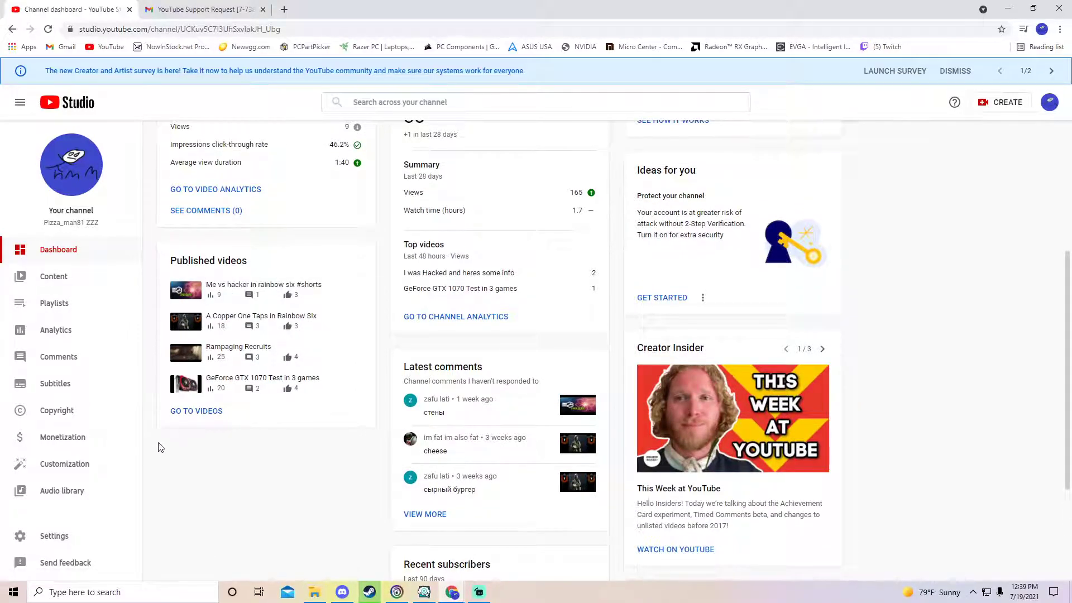
mouse_move(225, 430)
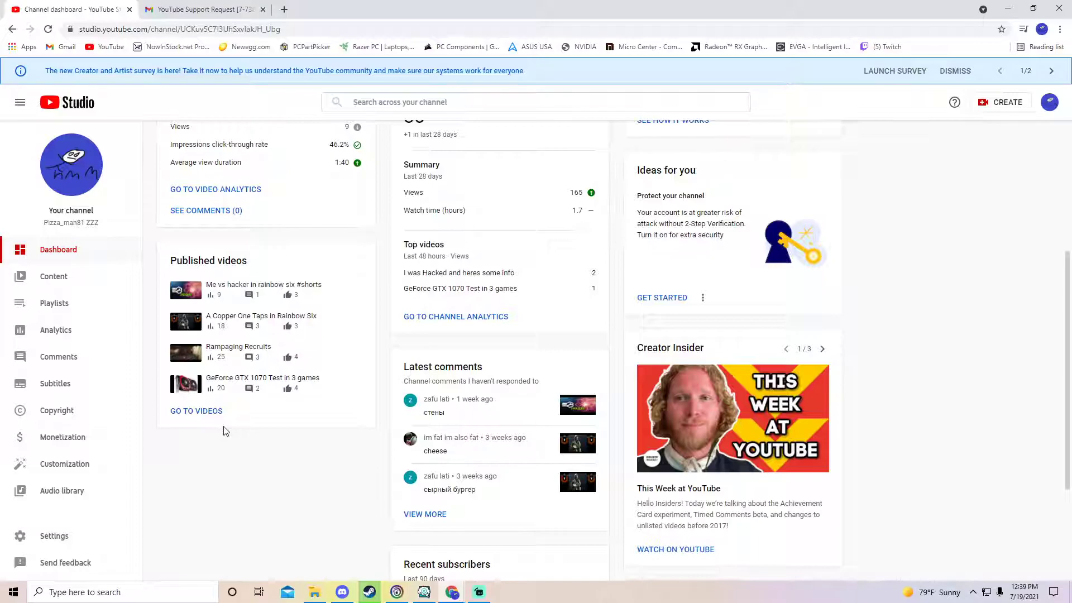
mouse_move(450, 306)
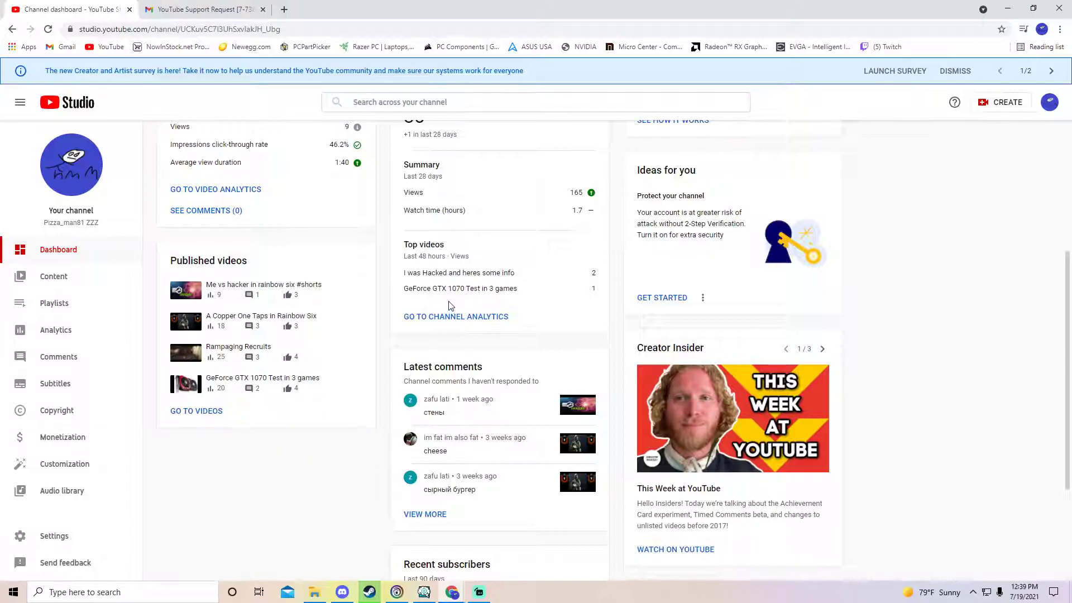
mouse_move(546, 233)
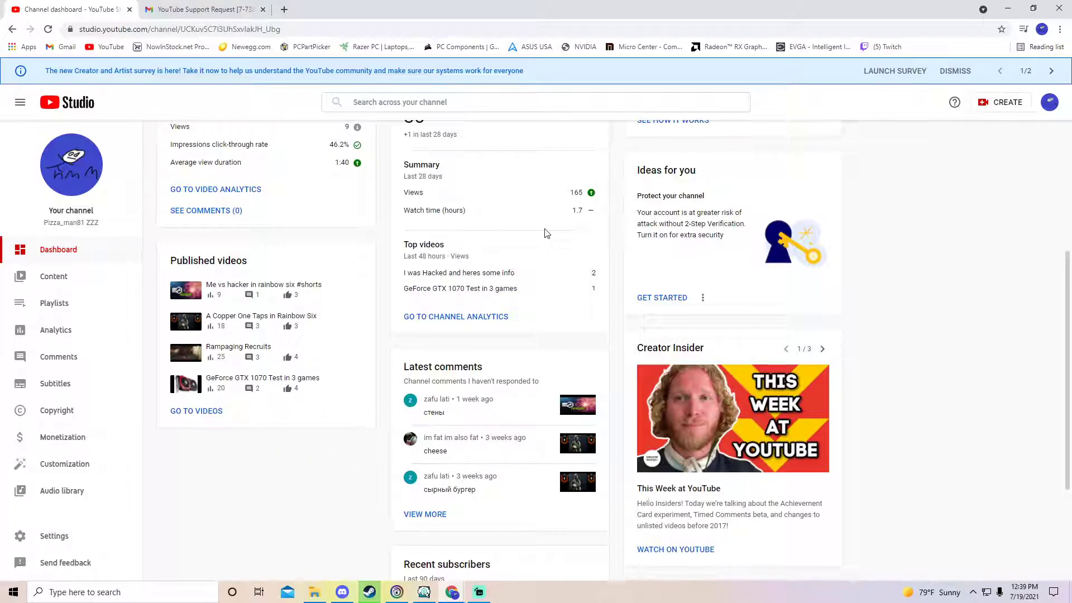
scroll(up, 3)
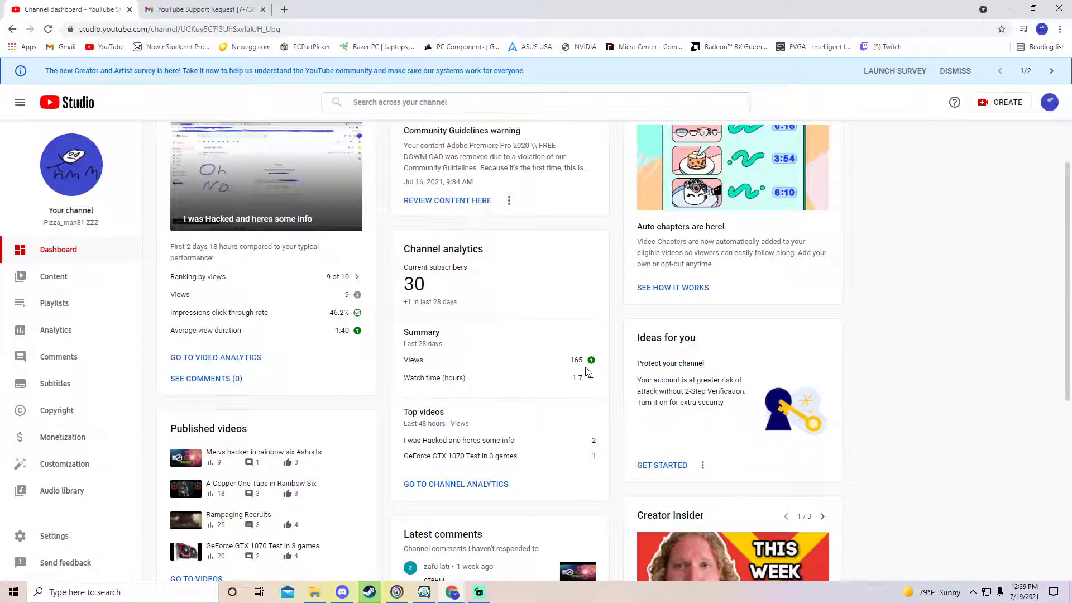
scroll(down, 3)
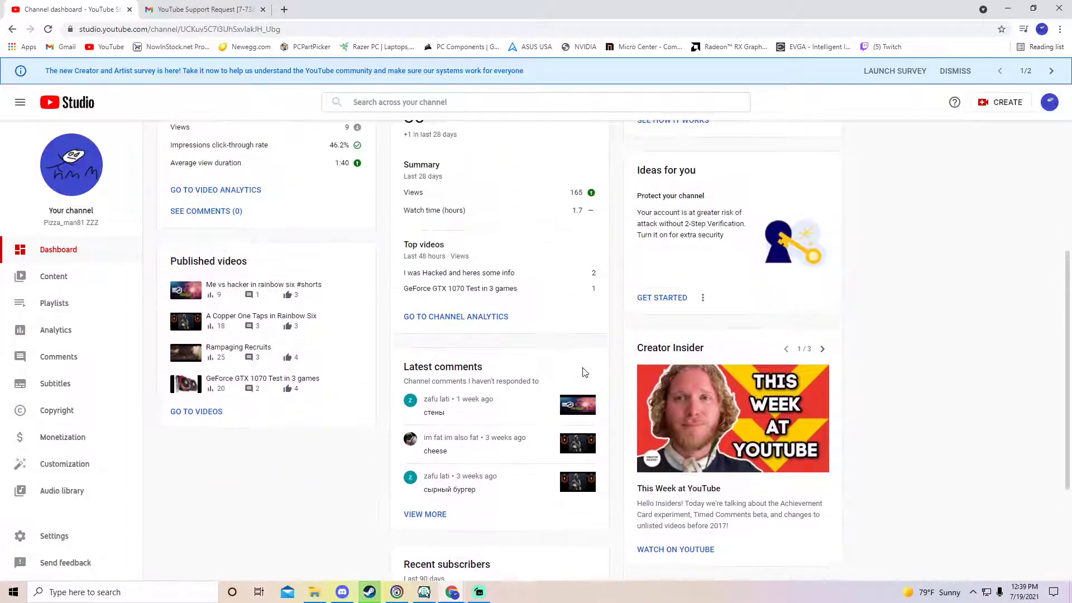
scroll(up, 3)
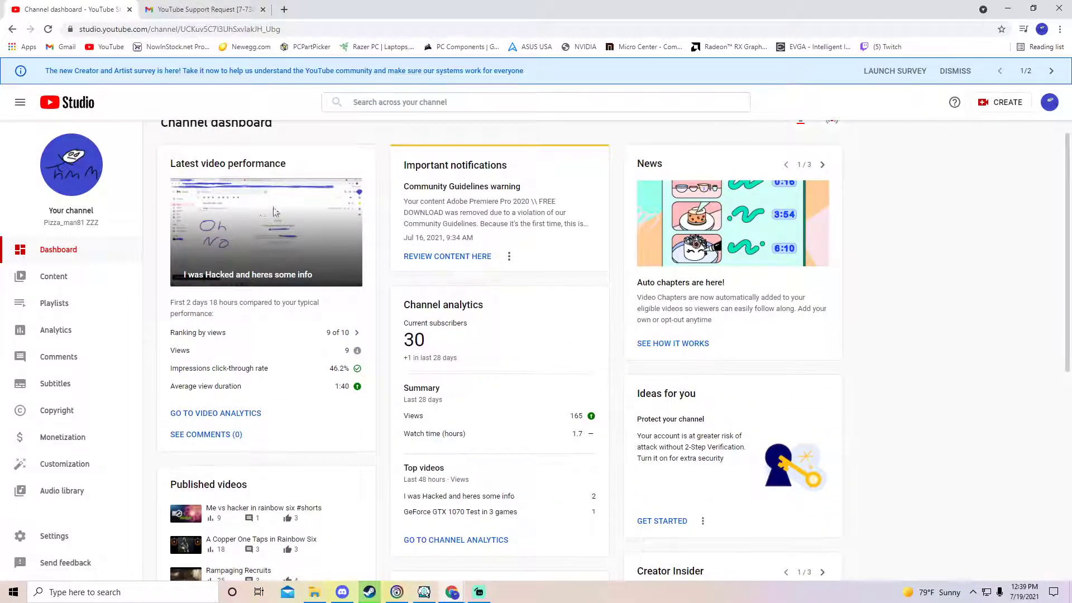
mouse_move(227, 232)
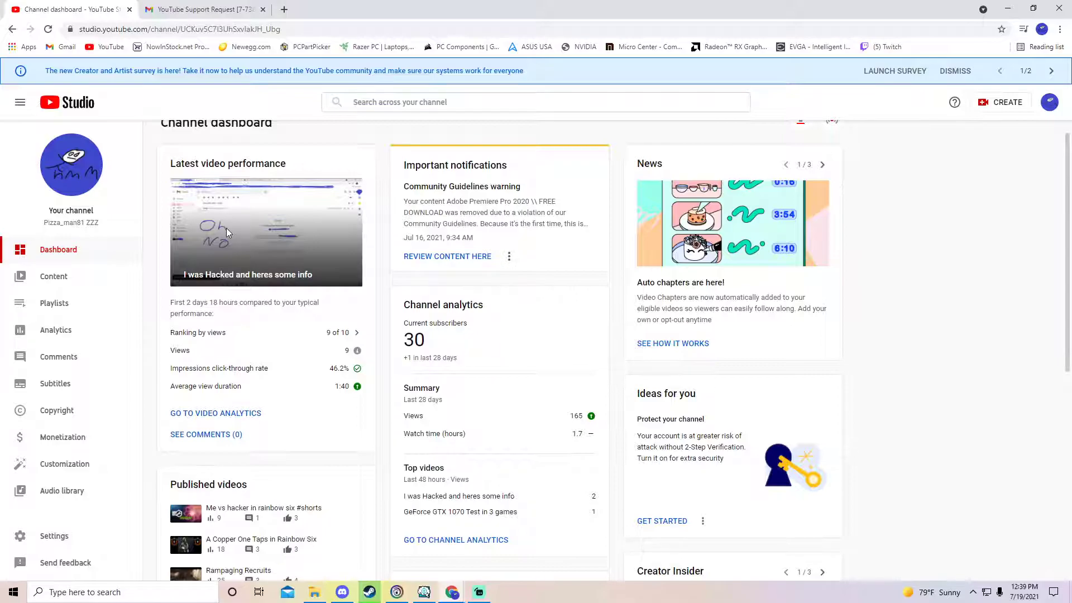
mouse_move(71, 281)
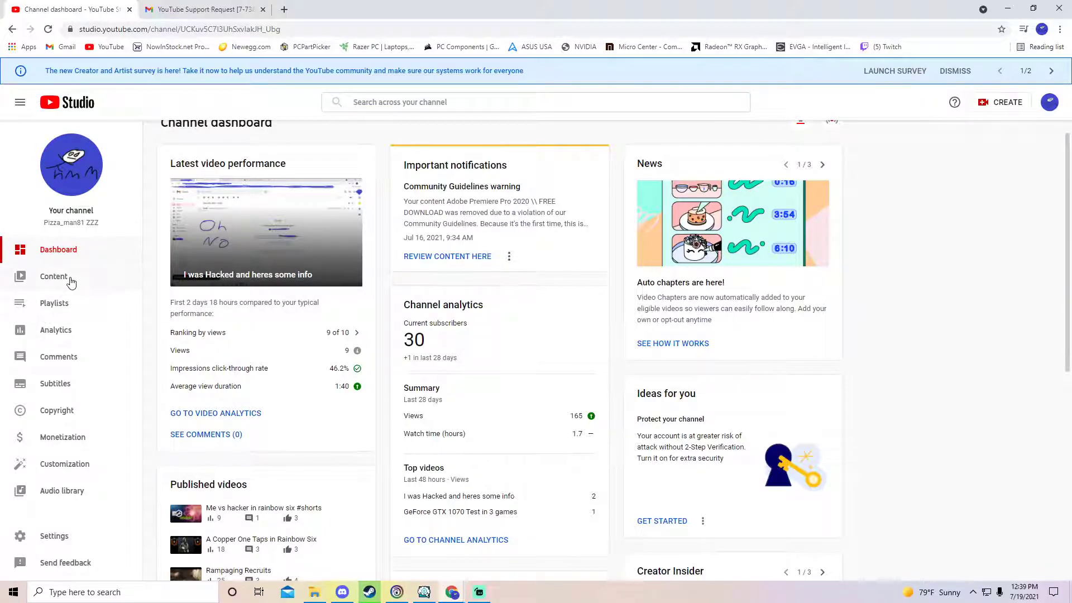
Step: Open Content and scroll the uploads list, including the private Jul 16, 2021 FPS tutorial
click(53, 276)
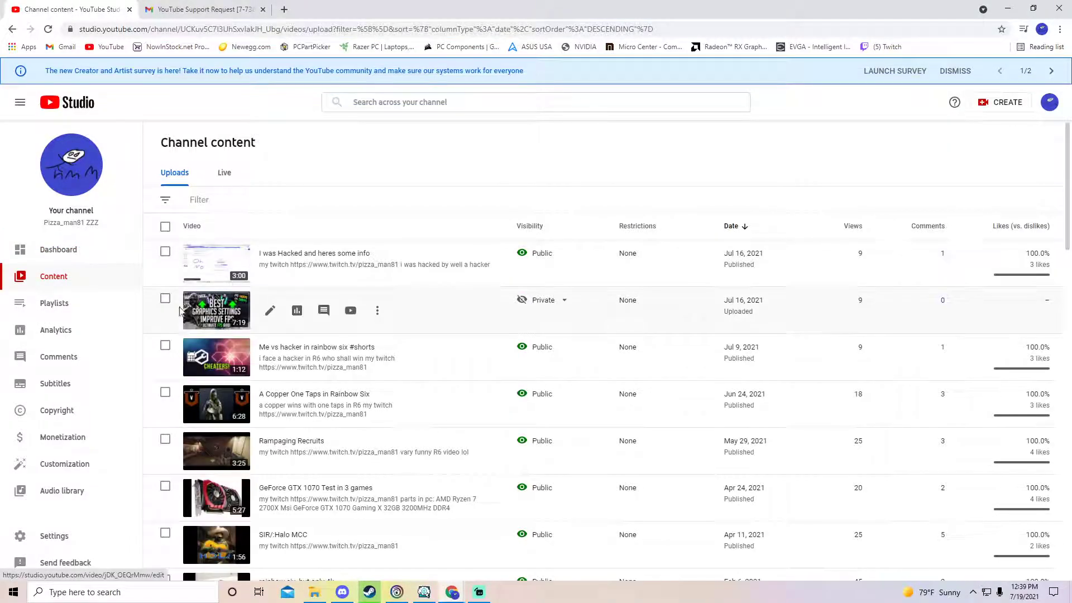
mouse_move(201, 327)
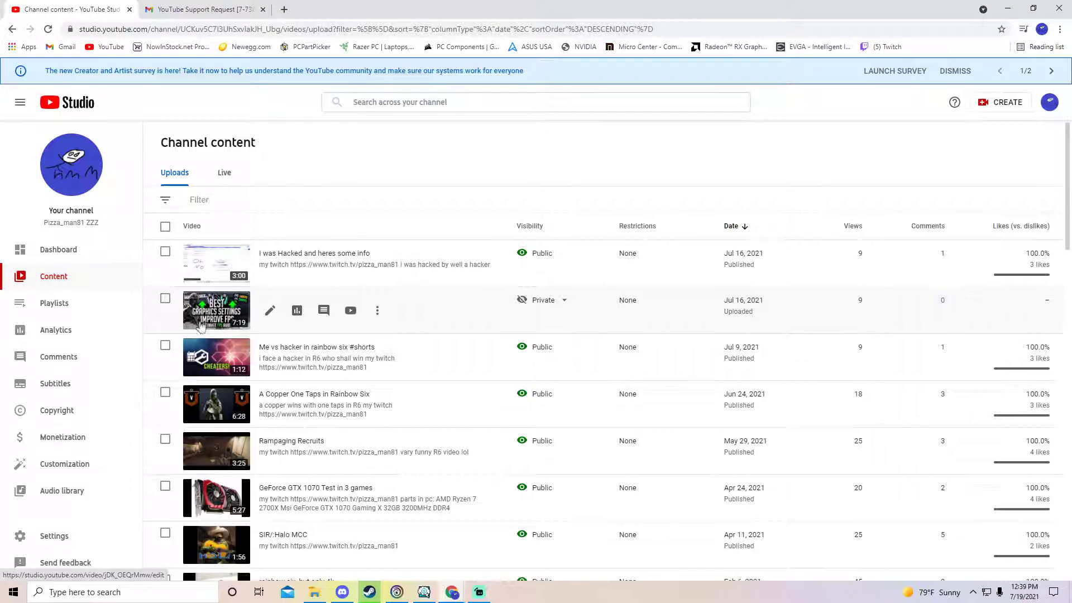
mouse_move(253, 329)
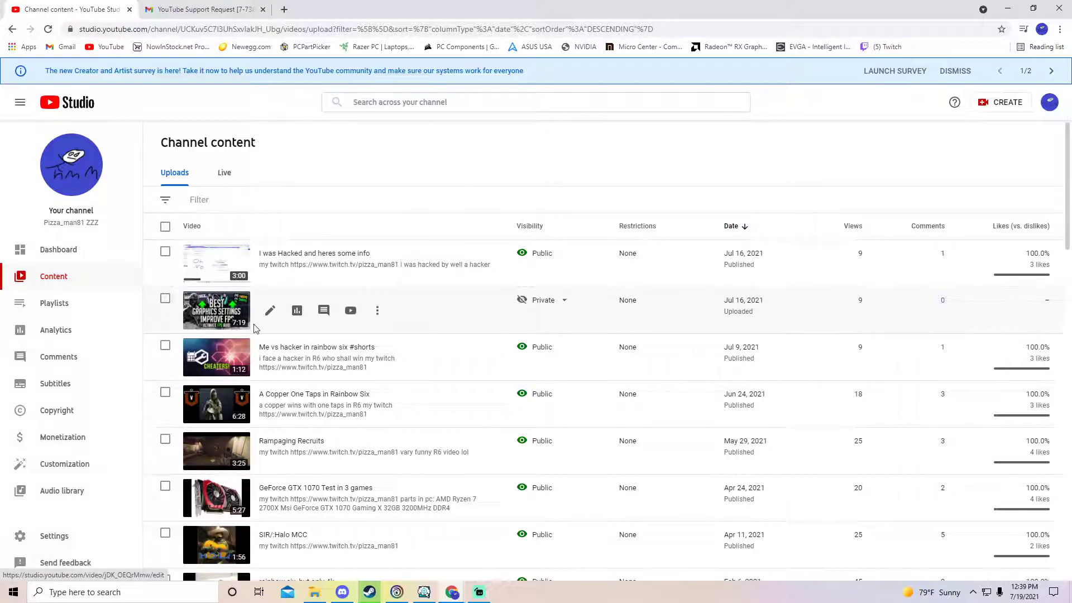
mouse_move(454, 594)
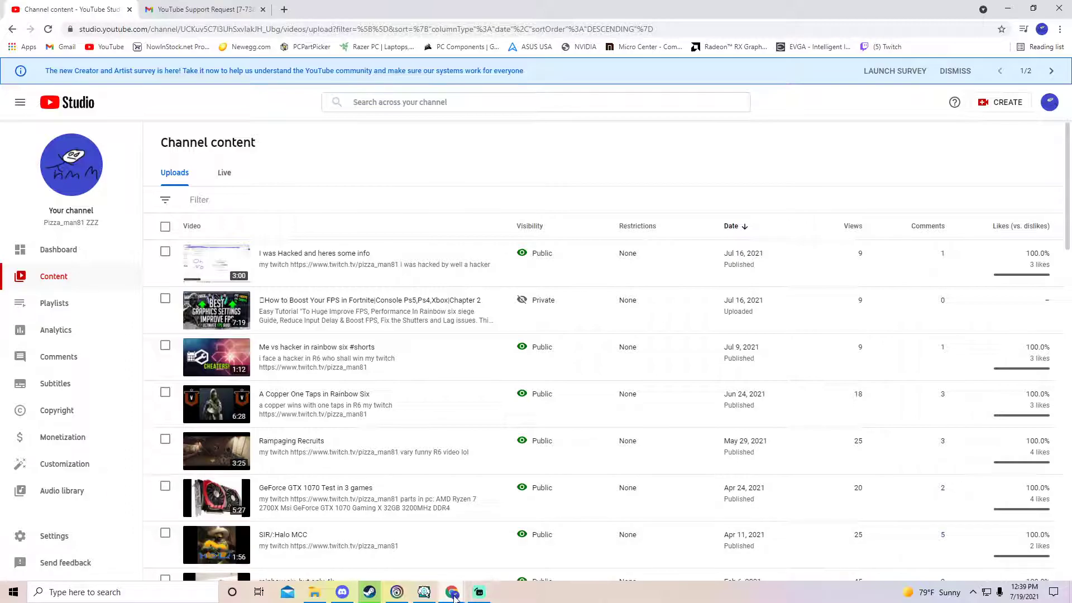
mouse_move(450, 592)
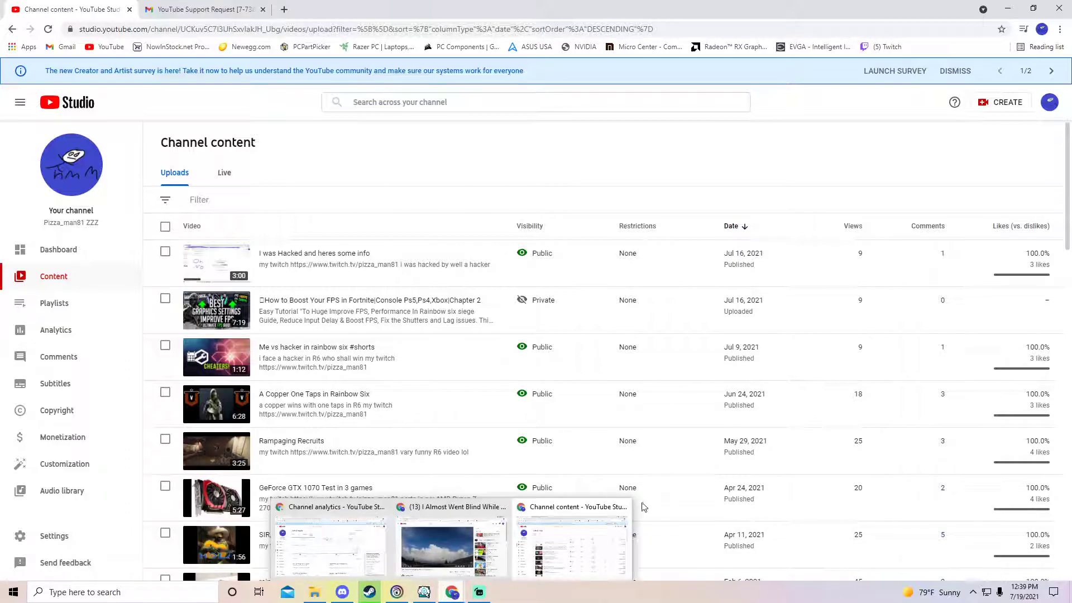
scroll(down, 3)
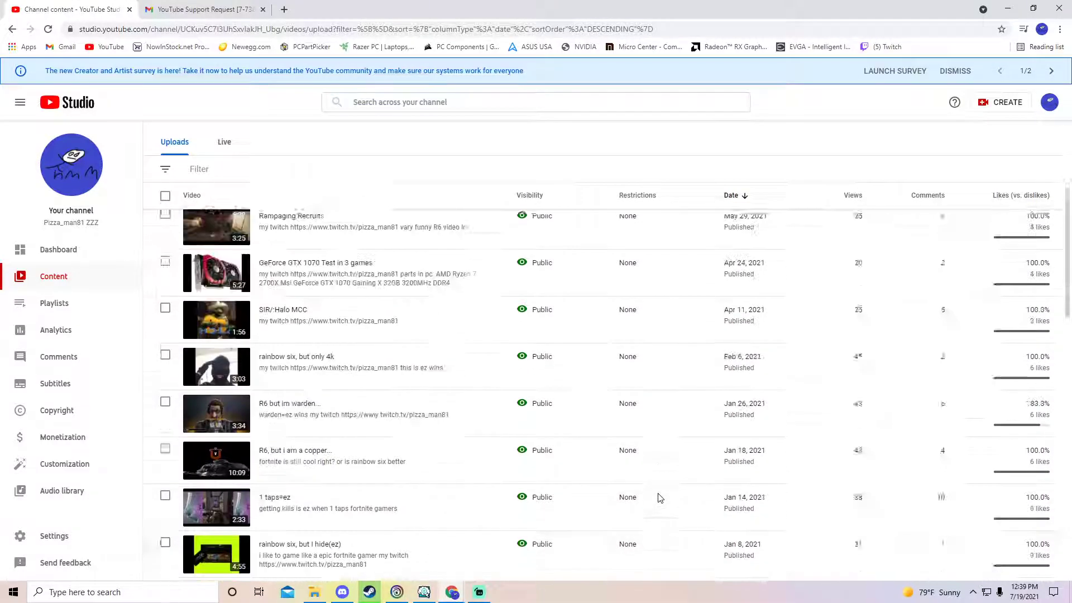
scroll(up, 3)
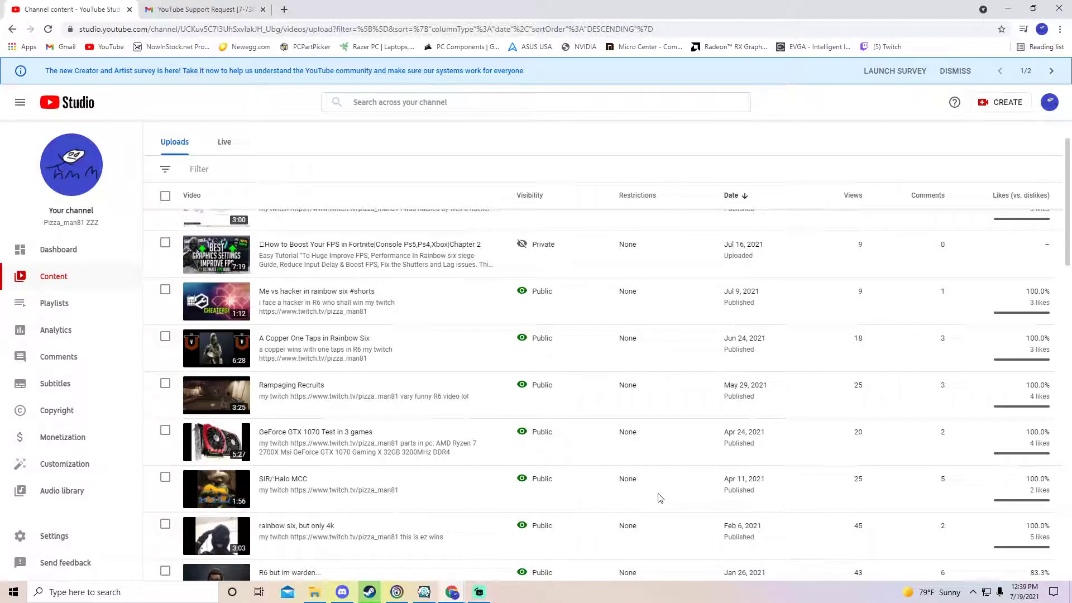
mouse_move(328, 489)
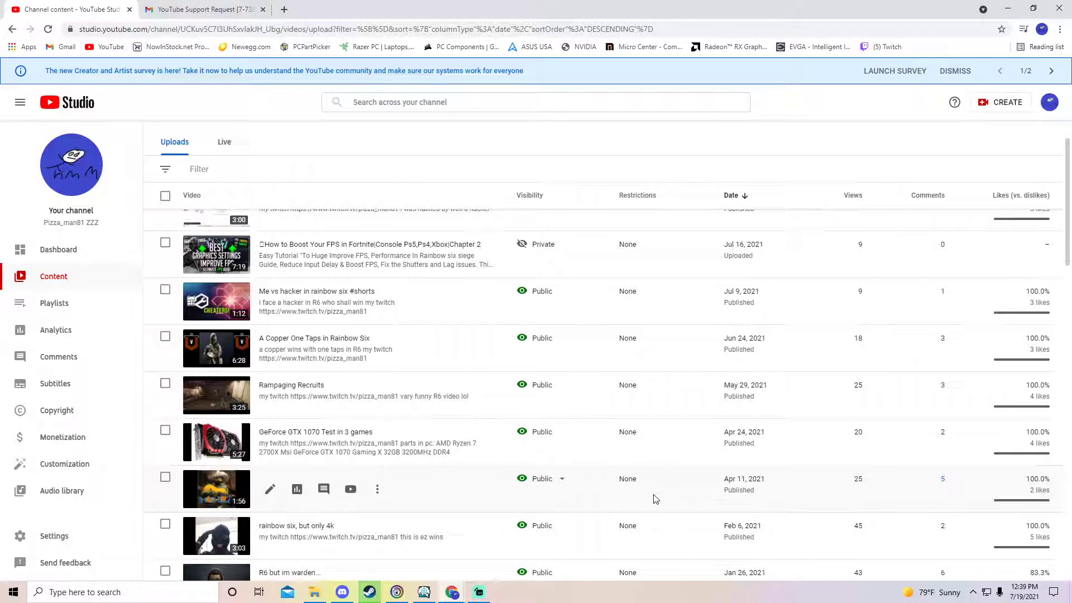
mouse_move(79, 484)
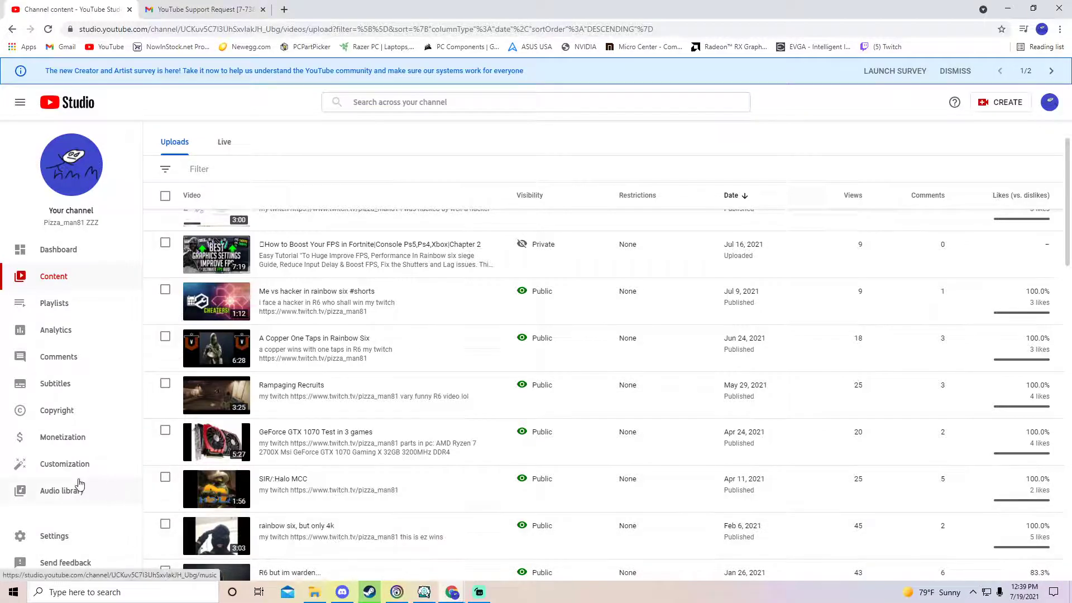
mouse_move(554, 590)
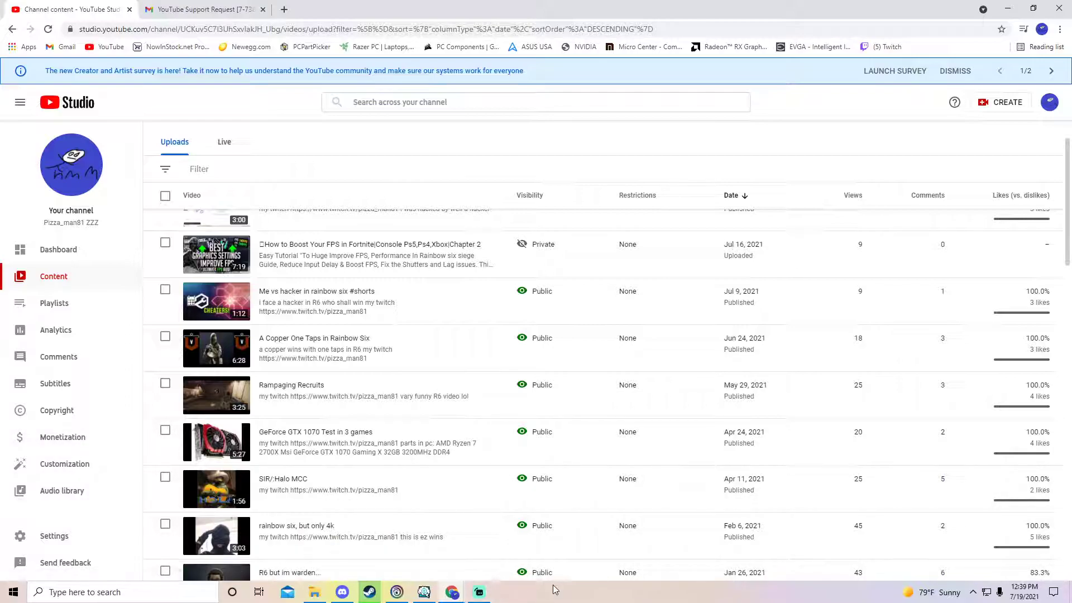
mouse_move(537, 587)
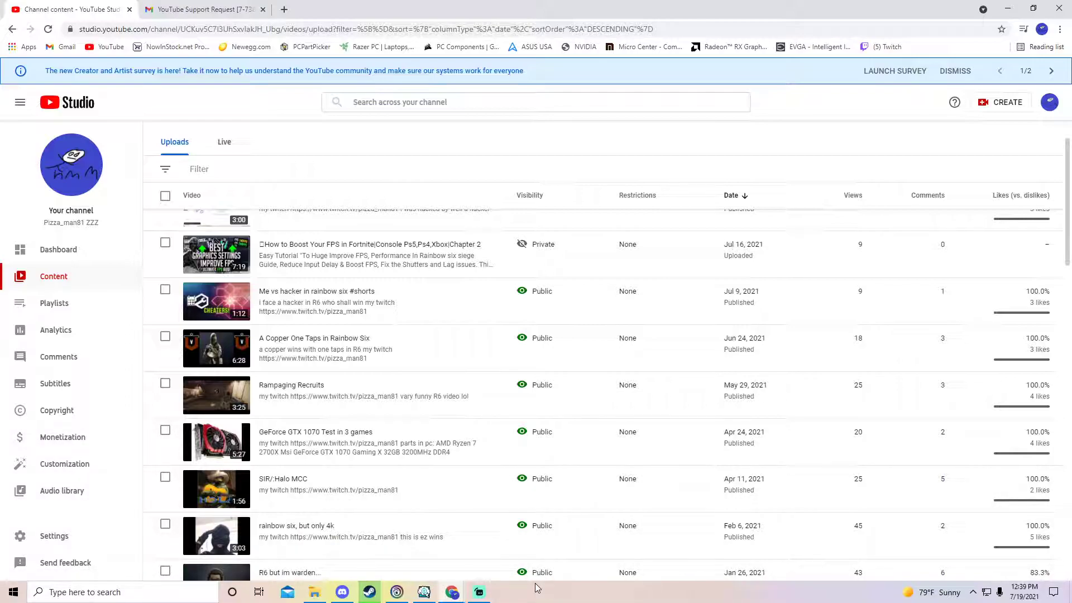